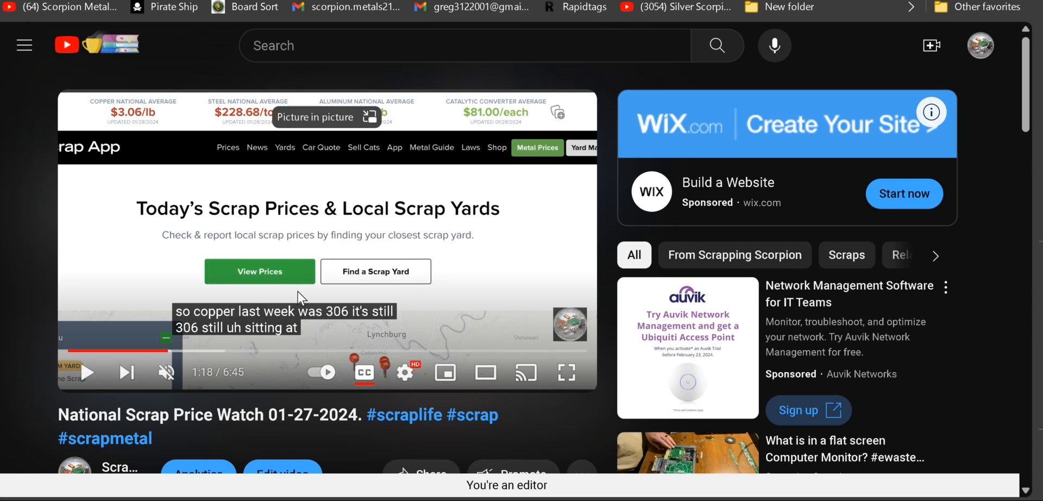
pyautogui.moveTo(408, 85)
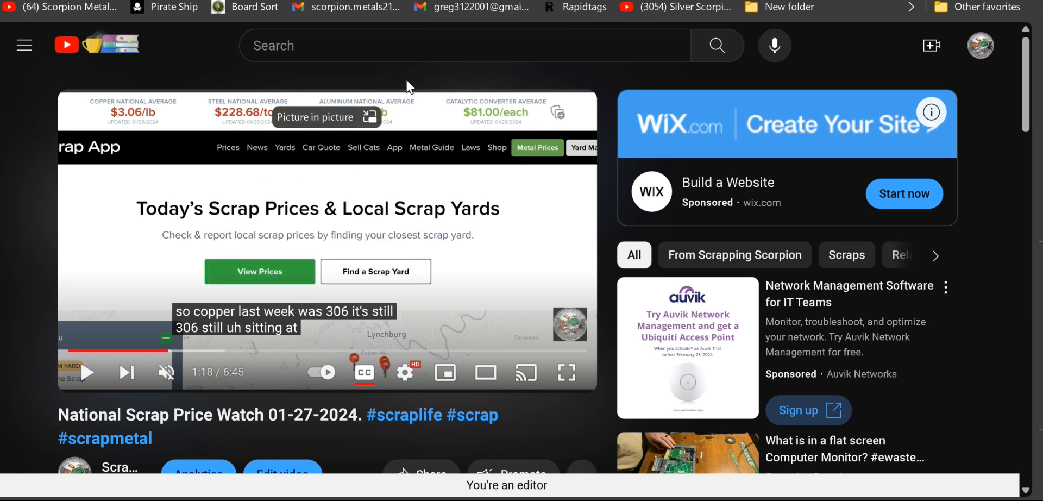
pyautogui.moveTo(145, 127)
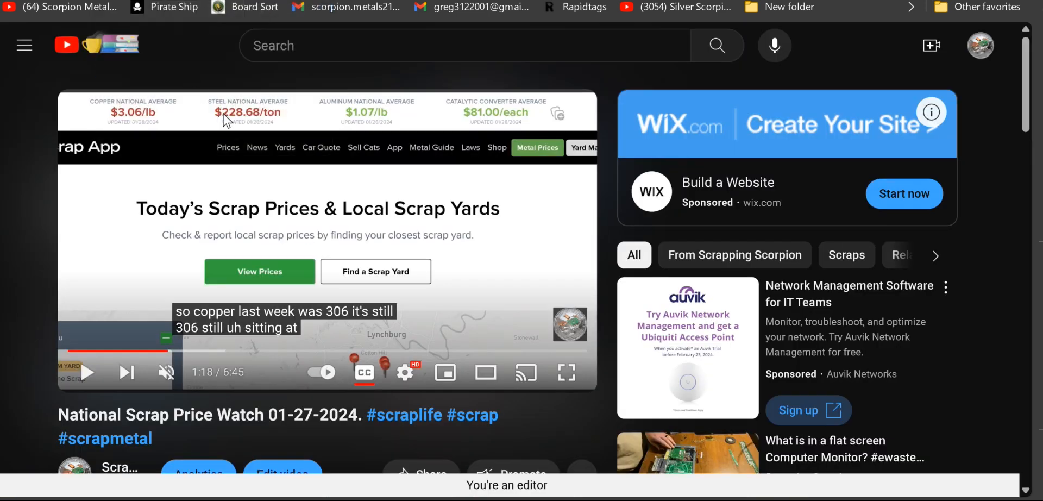
pyautogui.moveTo(250, 128)
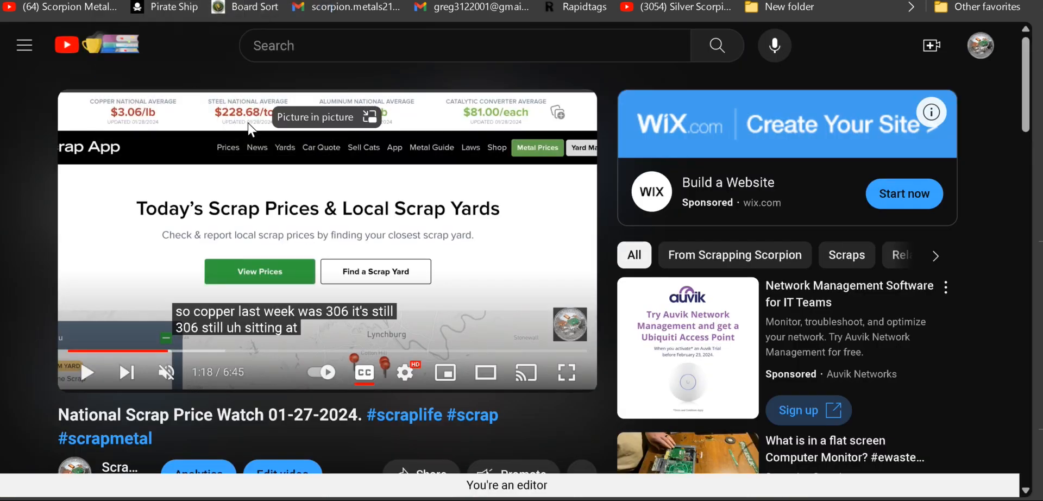
pyautogui.moveTo(512, 56)
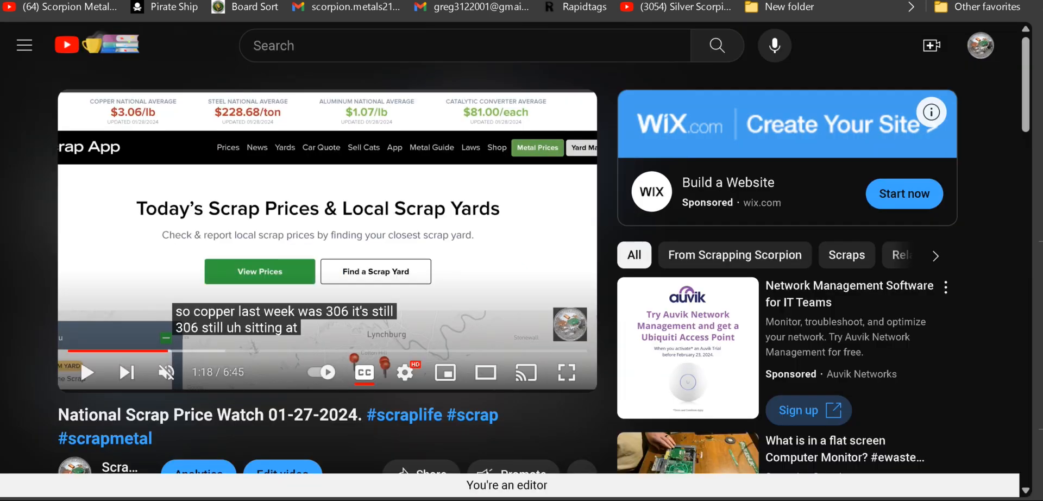
pyautogui.moveTo(345, 71)
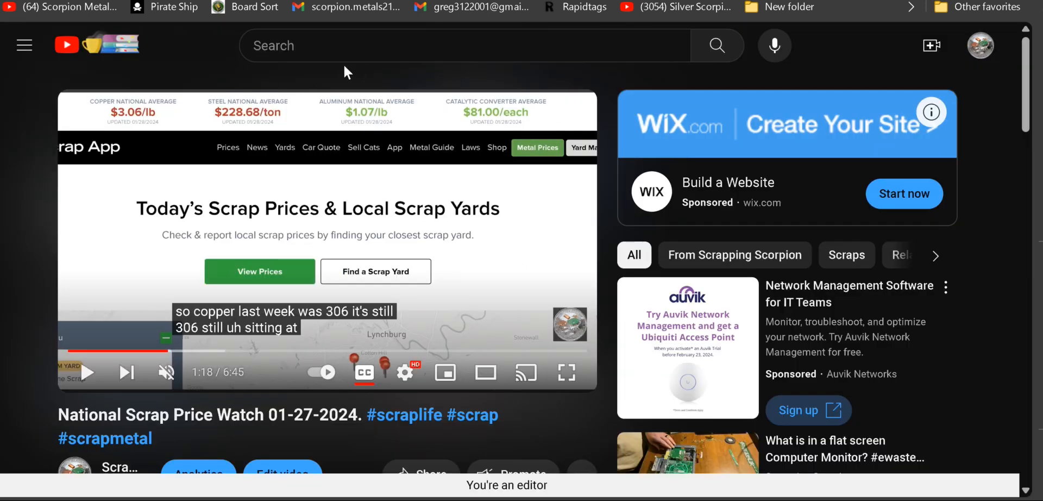
pyautogui.moveTo(371, 75)
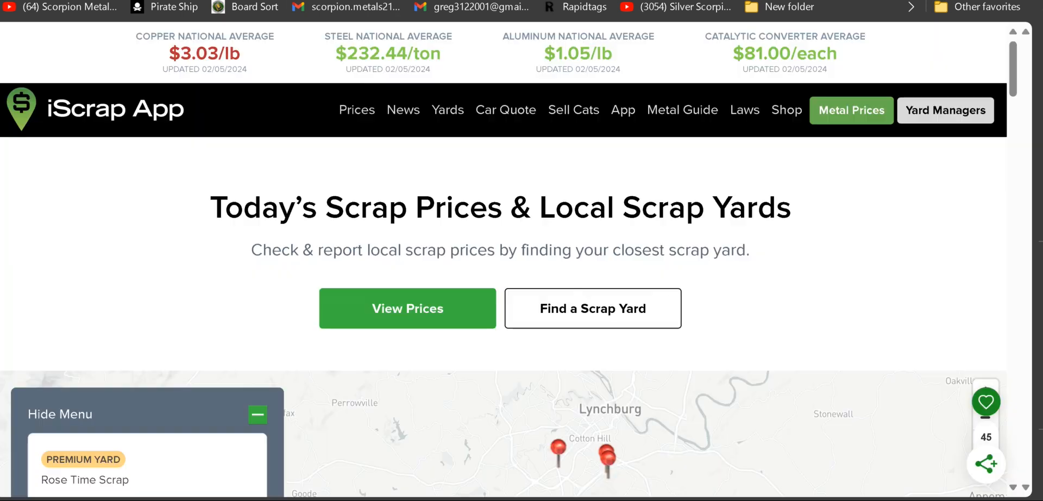
pyautogui.moveTo(564, 59)
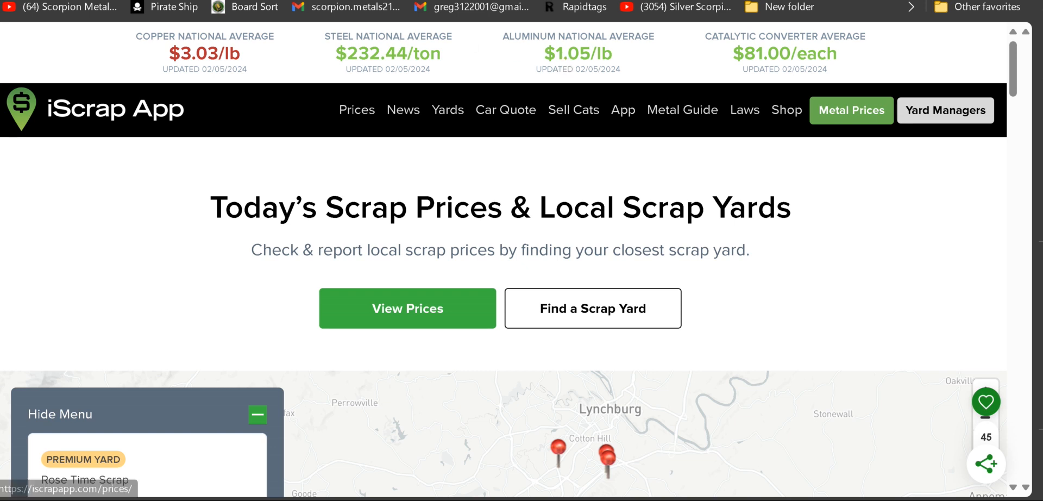
pyautogui.moveTo(572, 53)
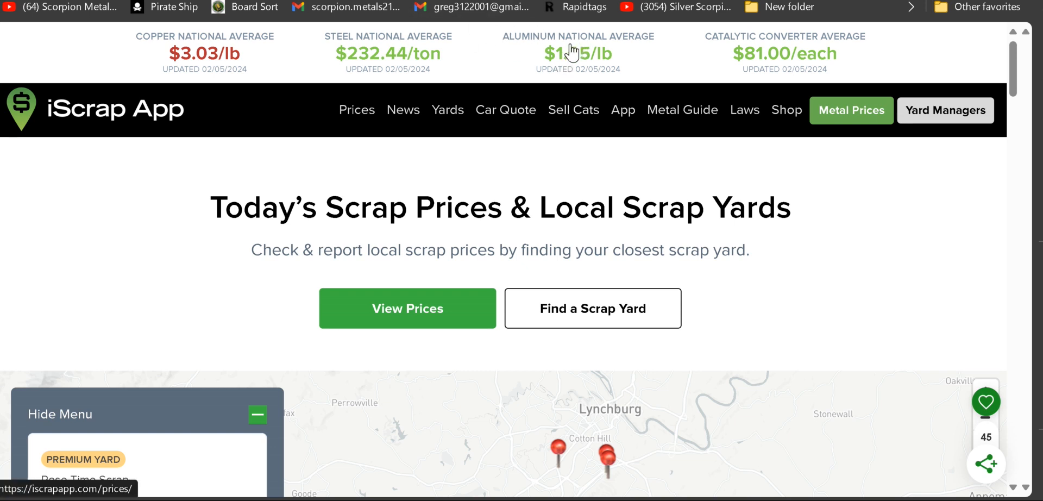
pyautogui.moveTo(572, 50)
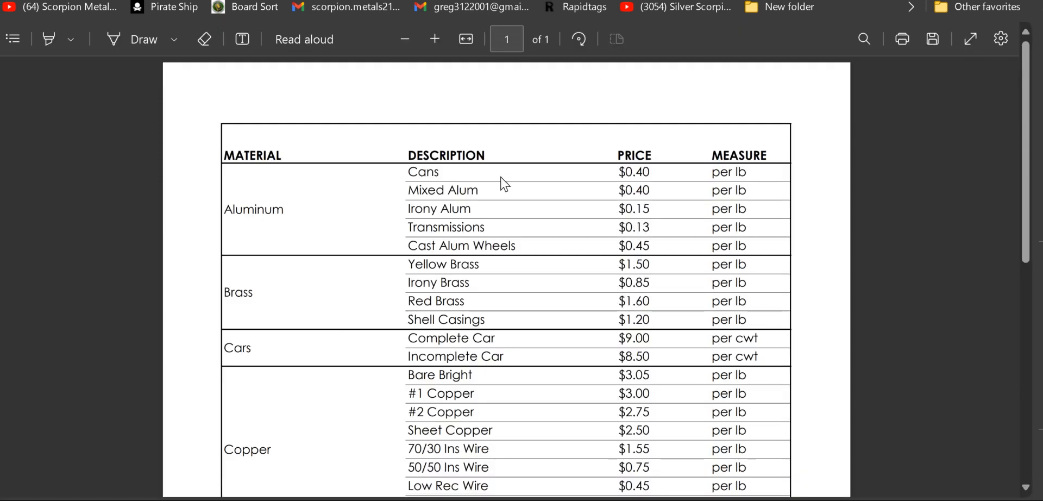
pyautogui.moveTo(612, 264)
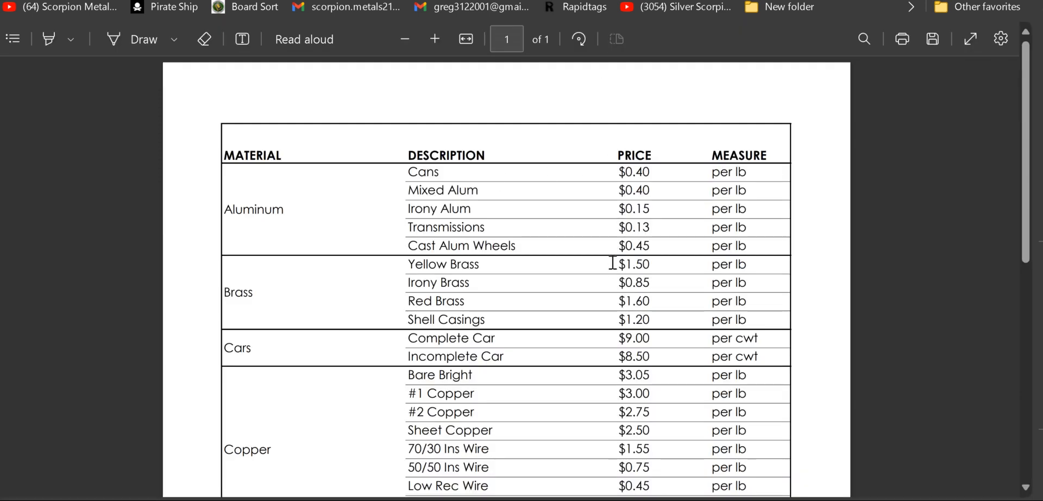
pyautogui.moveTo(598, 174)
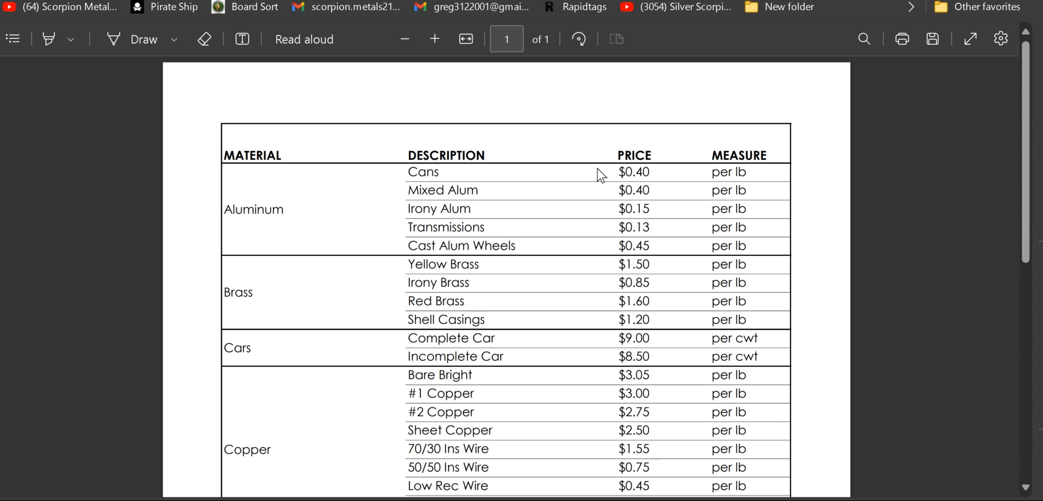
pyautogui.moveTo(520, 113)
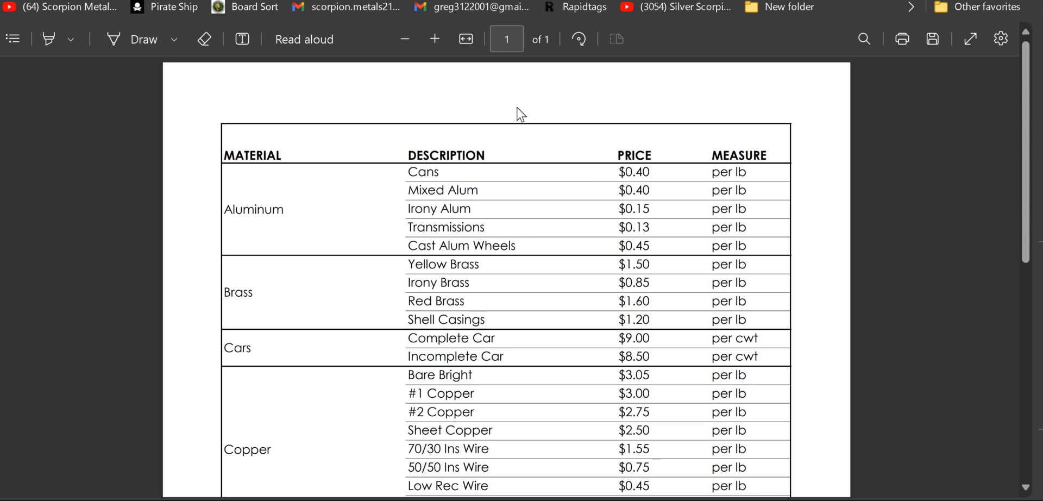
pyautogui.moveTo(422, 193)
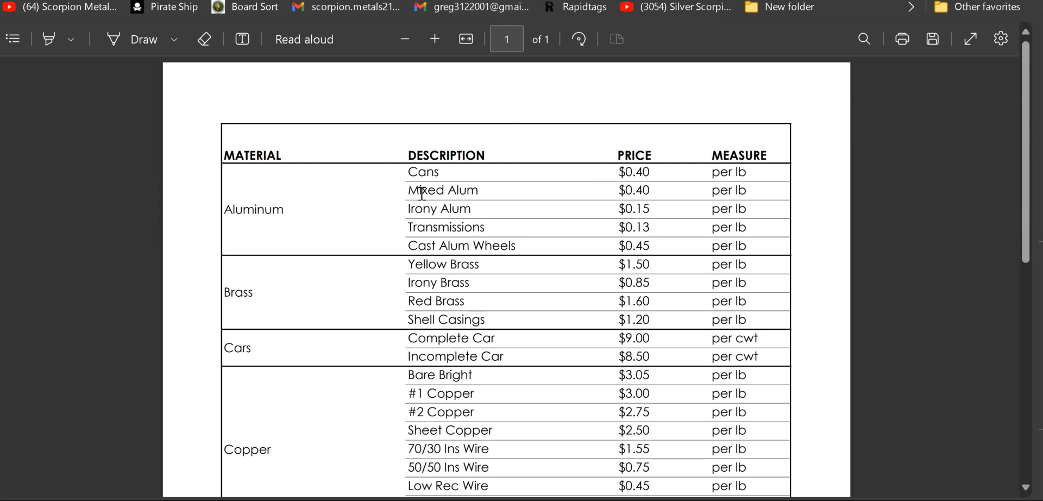
pyautogui.moveTo(601, 258)
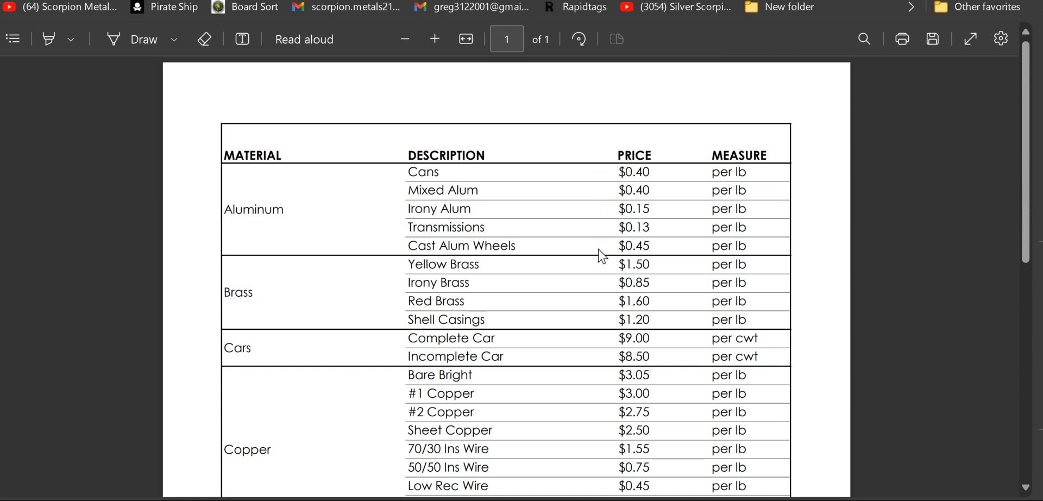
pyautogui.moveTo(599, 260)
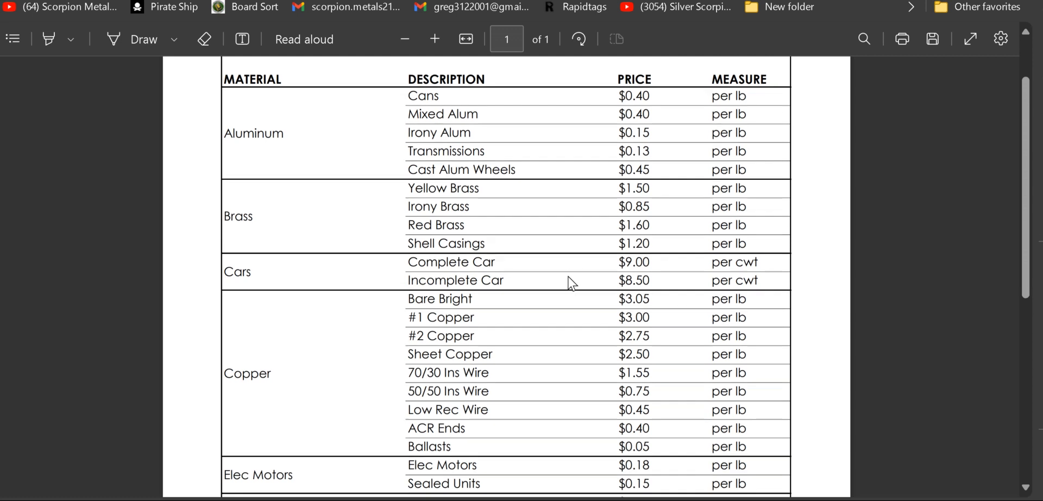
pyautogui.scroll(-3)
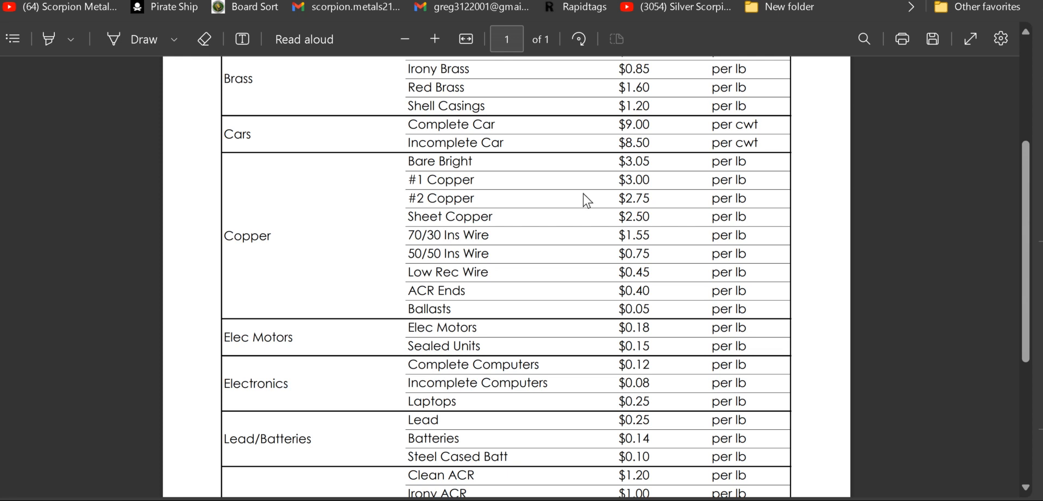
pyautogui.moveTo(601, 264)
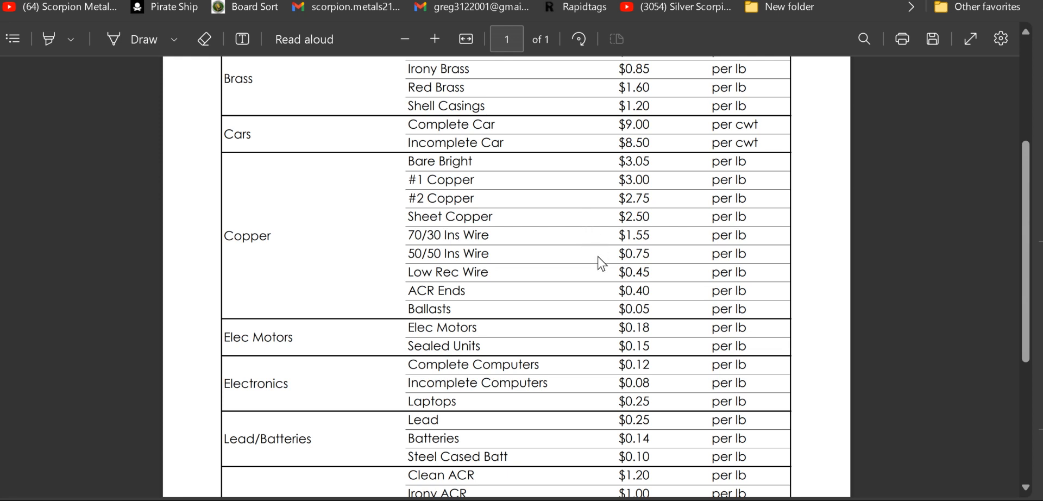
pyautogui.scroll(3)
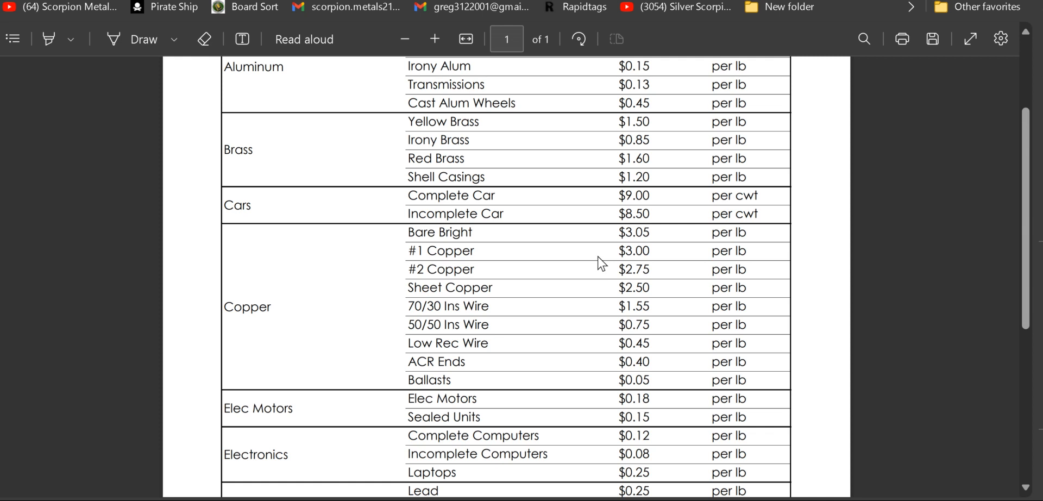
pyautogui.scroll(3)
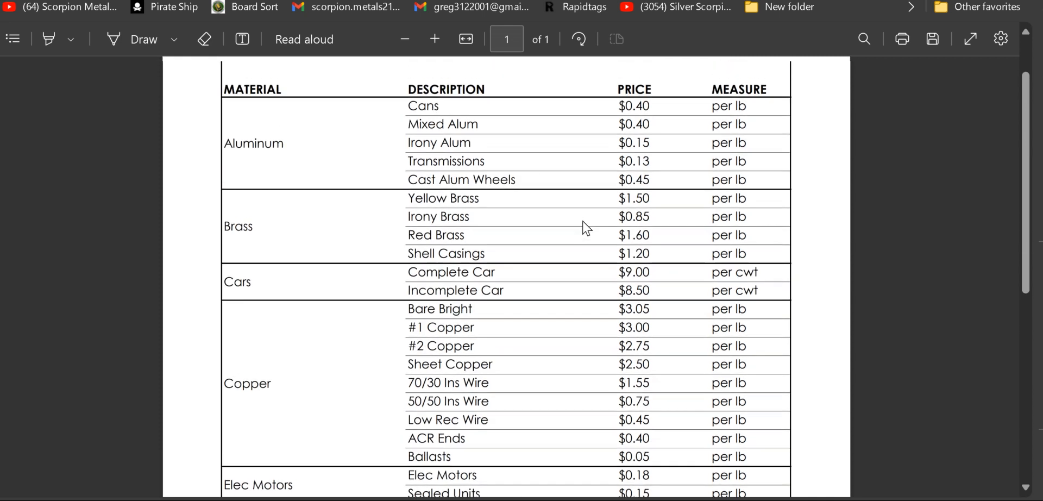
pyautogui.scroll(-3)
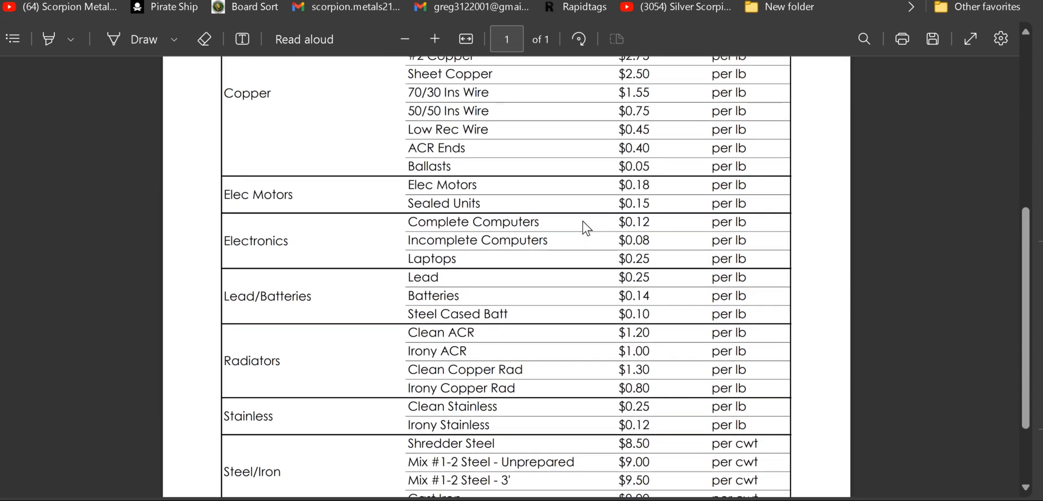
pyautogui.moveTo(602, 209)
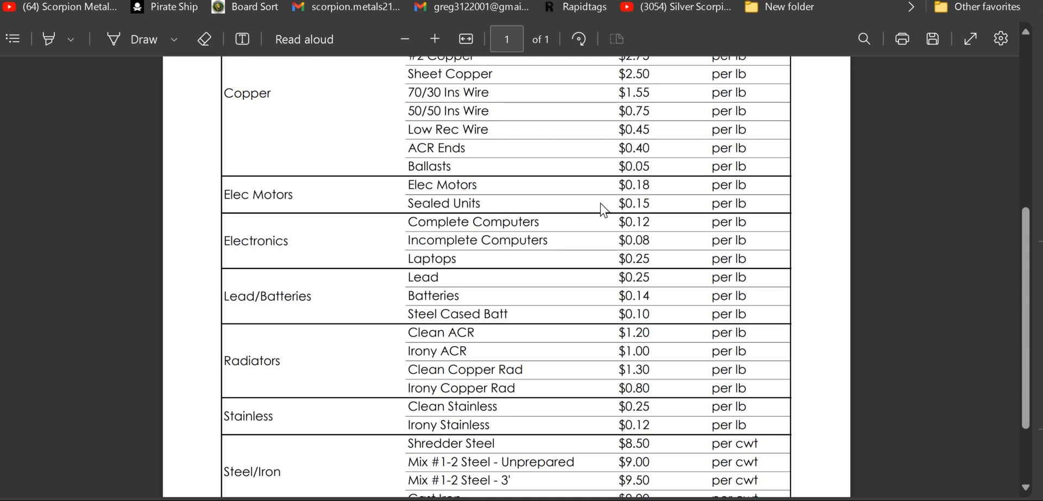
pyautogui.scroll(-3)
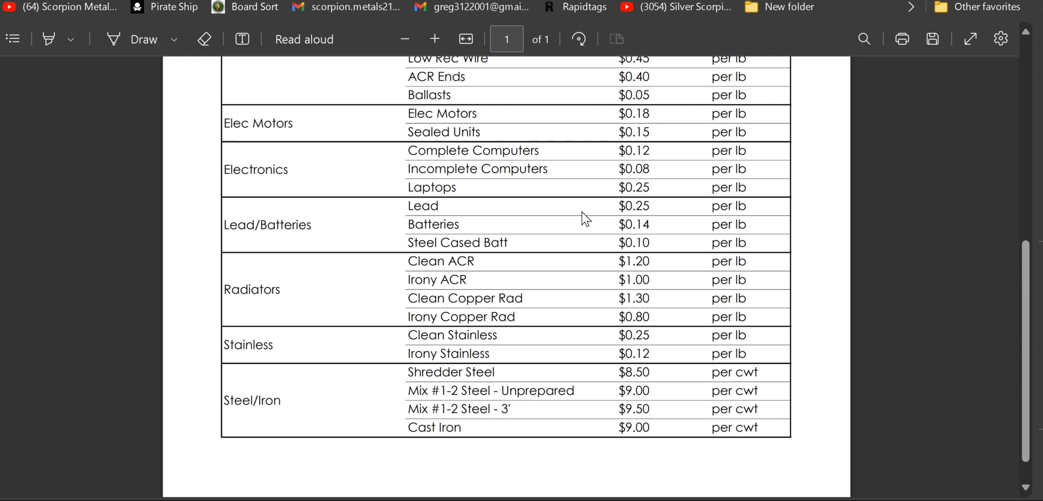
pyautogui.moveTo(599, 197)
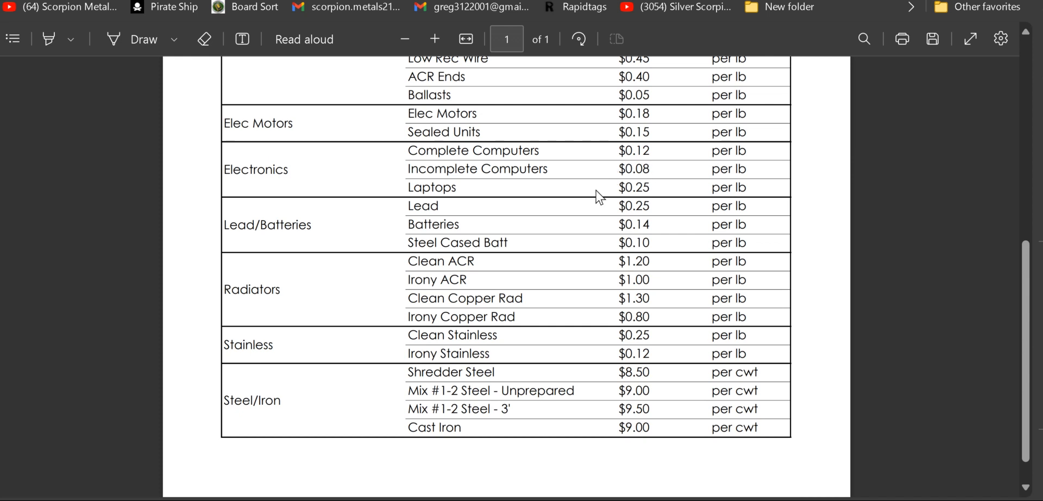
pyautogui.moveTo(592, 218)
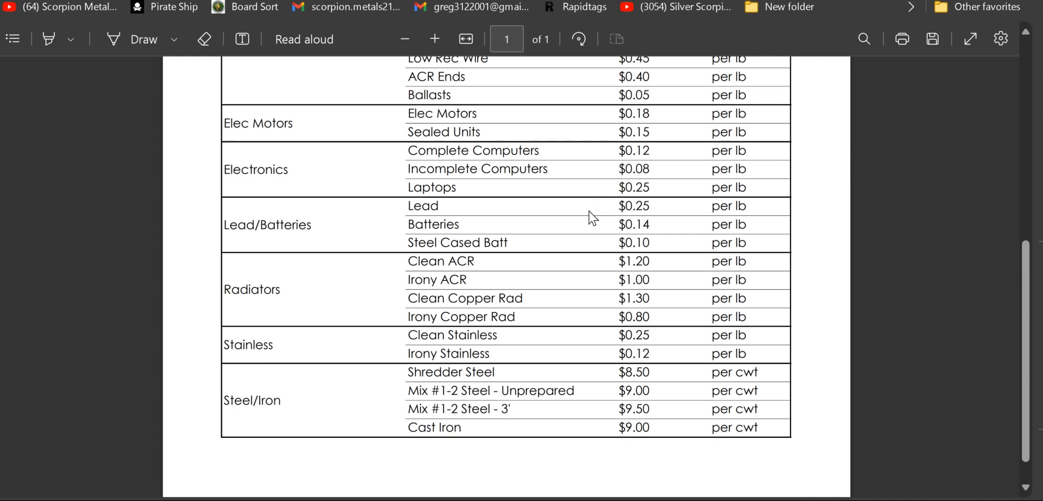
pyautogui.moveTo(571, 227)
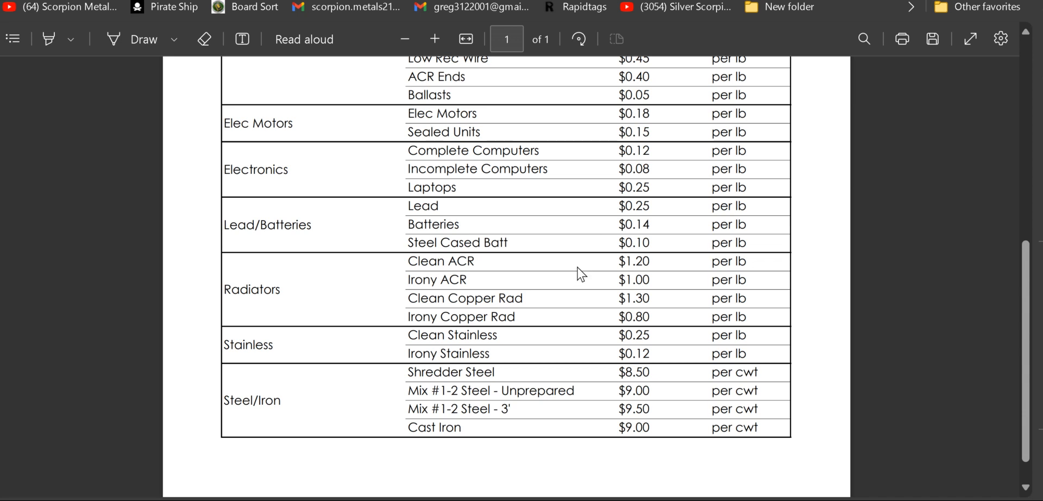
pyautogui.moveTo(591, 271)
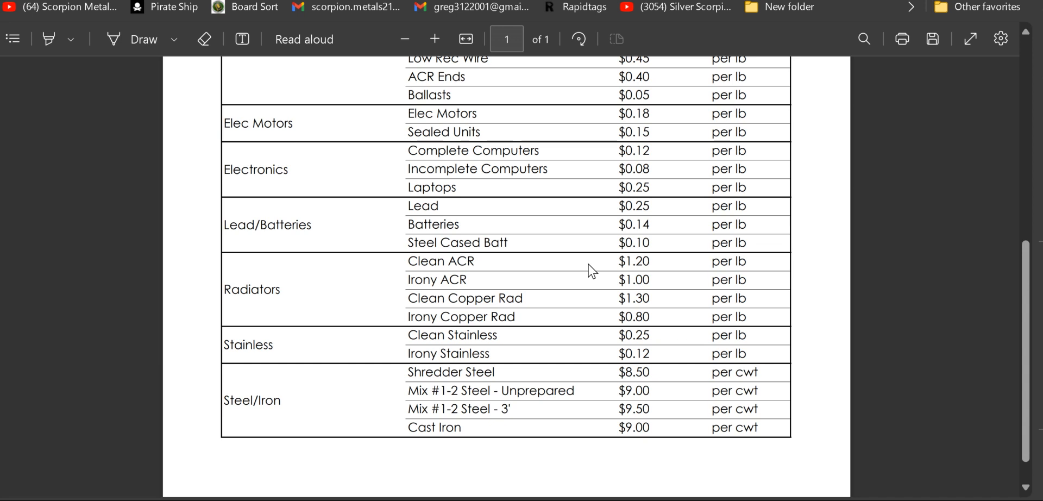
pyautogui.moveTo(597, 382)
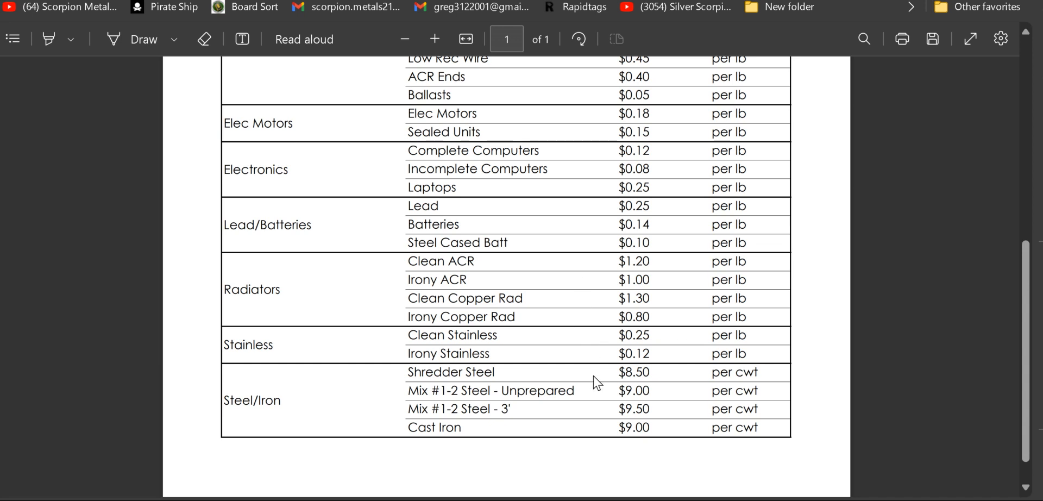
pyautogui.scroll(3)
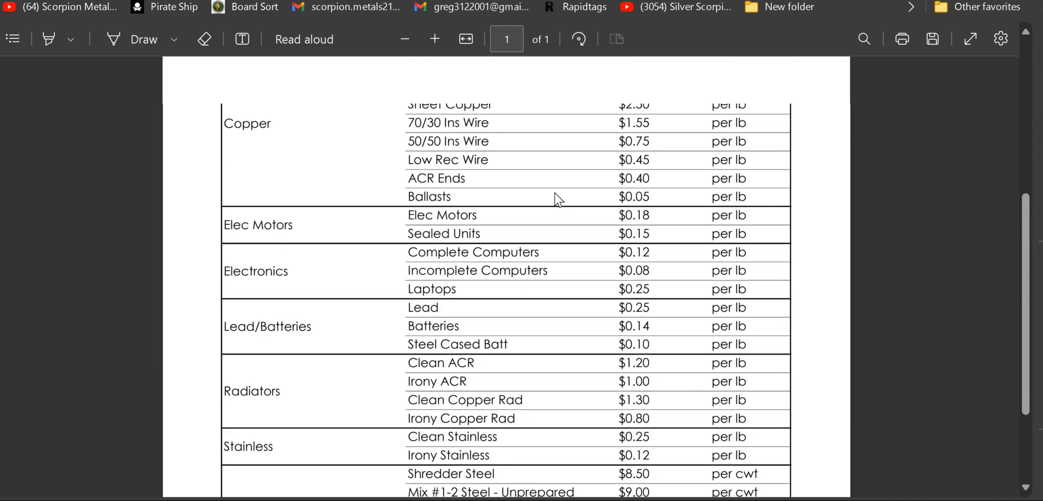
pyautogui.scroll(3)
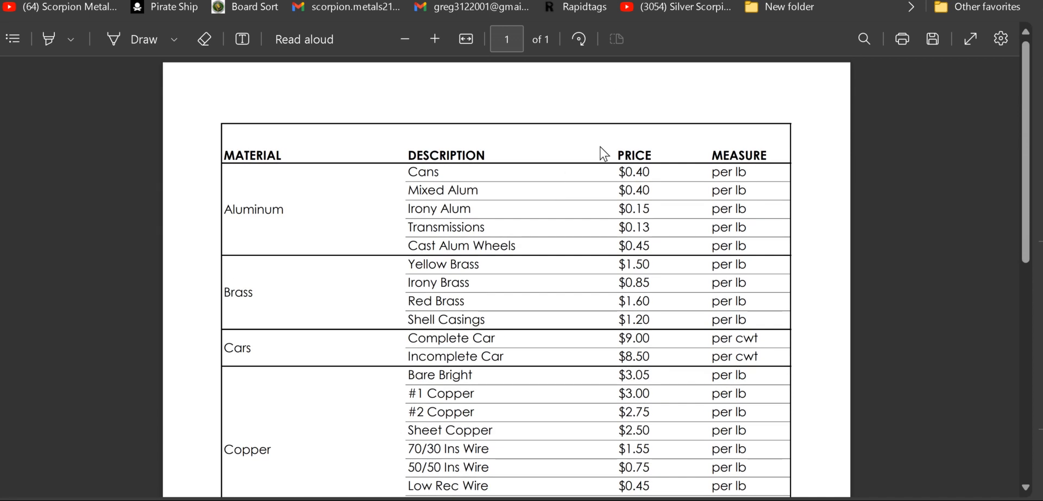
# Switch to the Boardsort.com tab showing its home page with E-scrap and Test & Buy links.
pyautogui.click(254, 7)
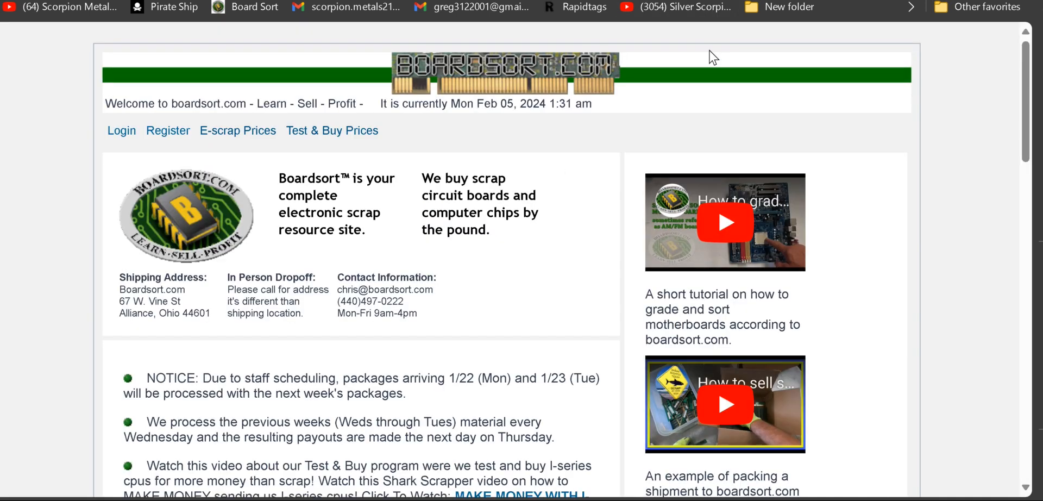
pyautogui.moveTo(676, 98)
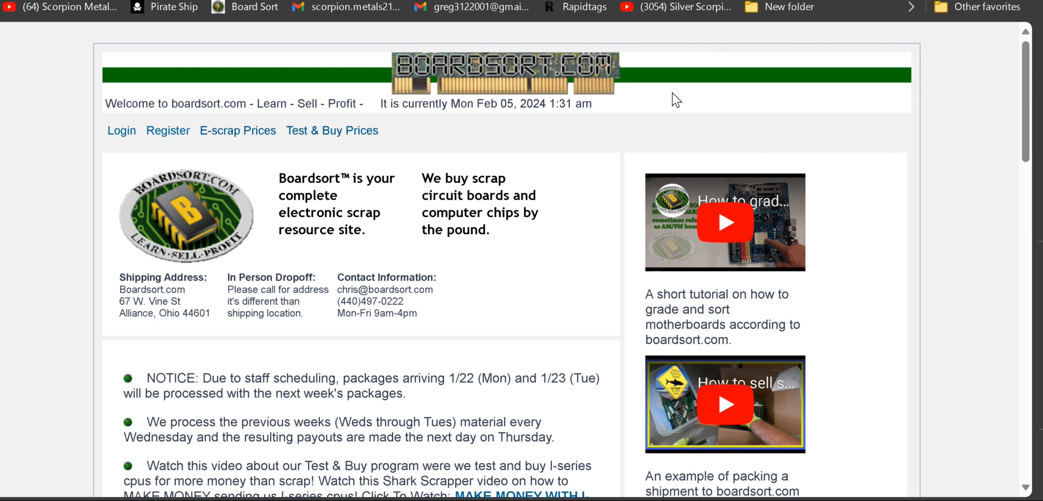
pyautogui.moveTo(635, 93)
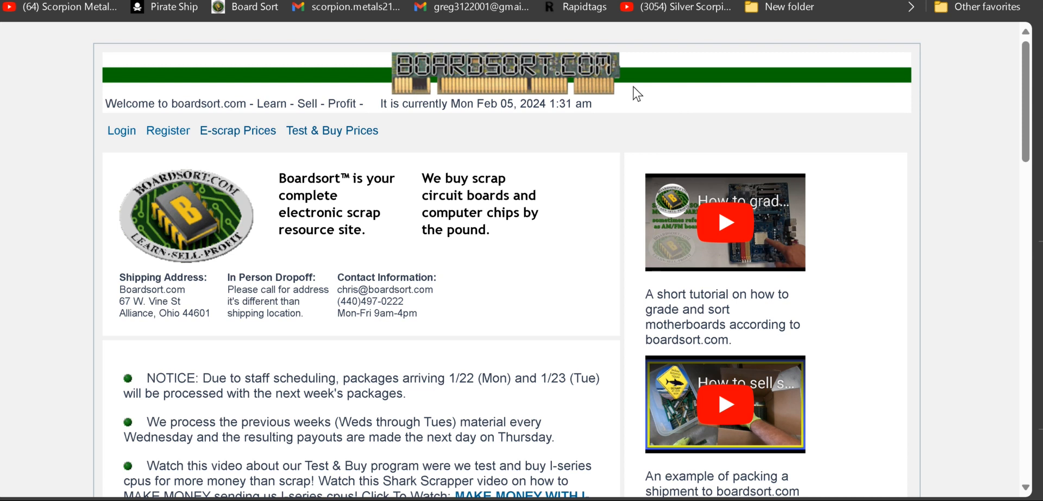
pyautogui.moveTo(331, 130)
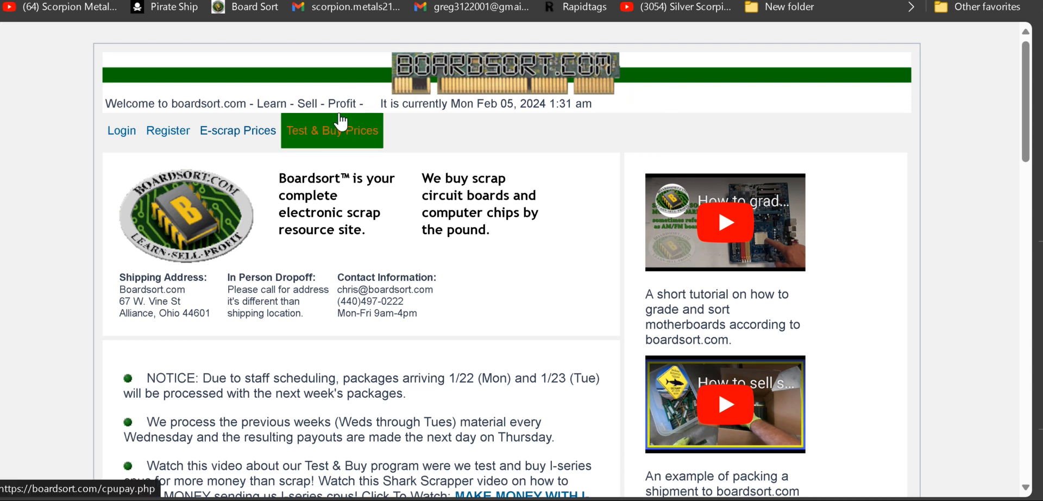
pyautogui.moveTo(379, 127)
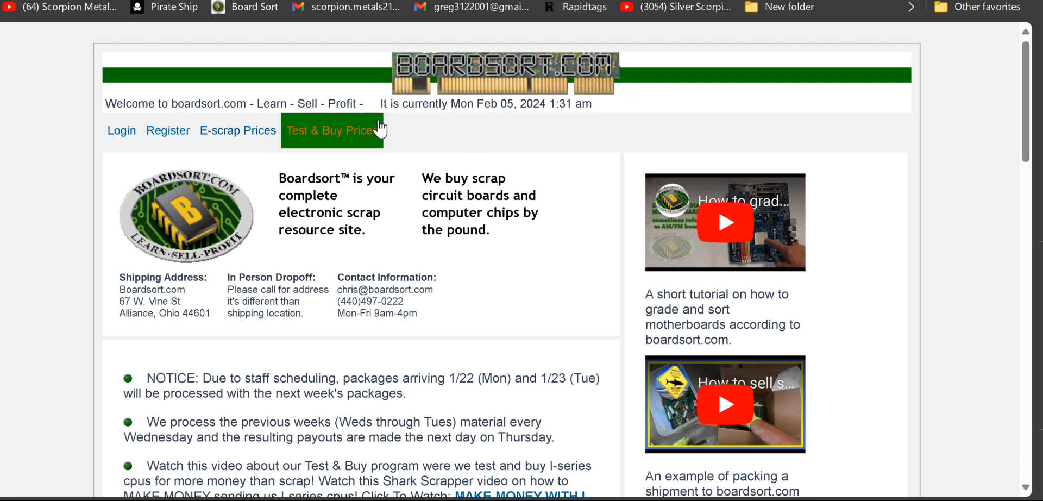
pyautogui.moveTo(237, 129)
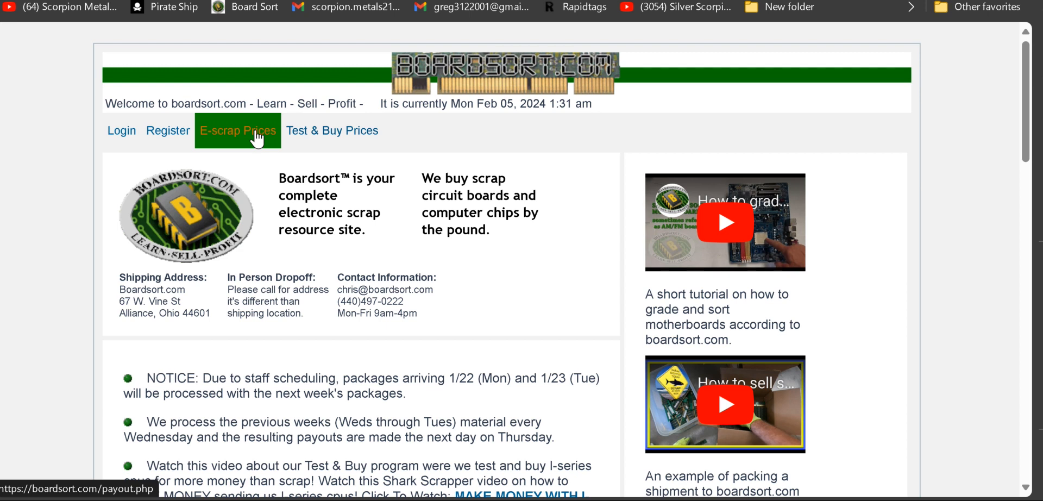
# Review Boardsort's 02-05-2024 per-pound payout rates for circuit boards, RAM and CPUs.
pyautogui.click(237, 130)
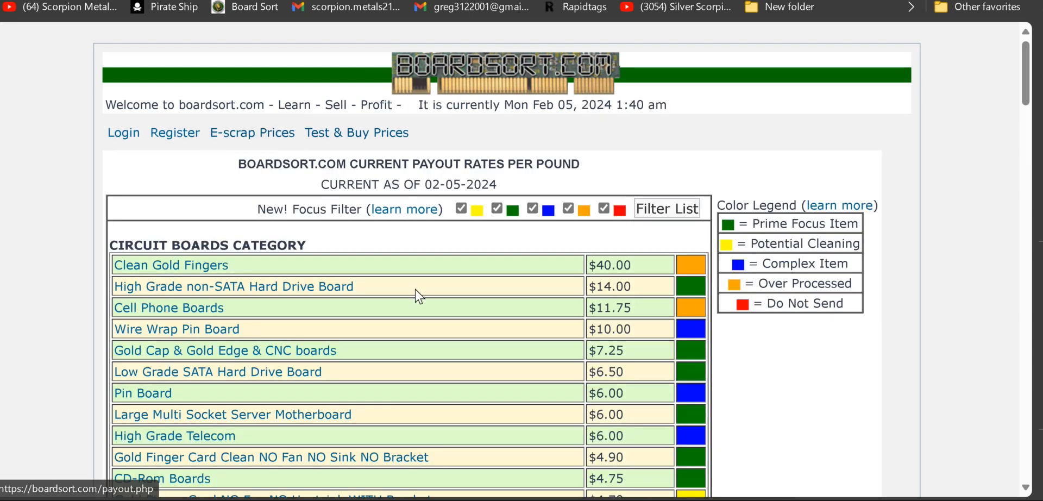
pyautogui.scroll(-3)
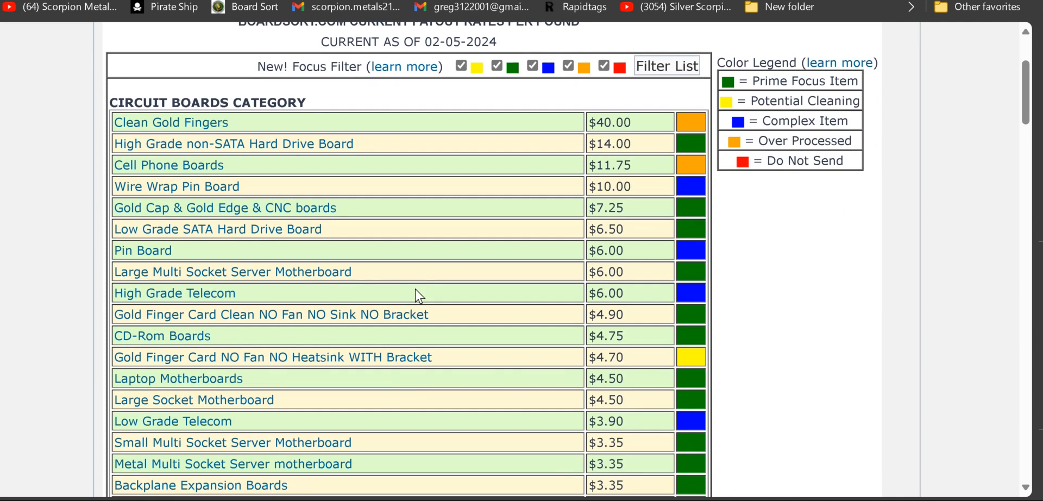
pyautogui.scroll(-3)
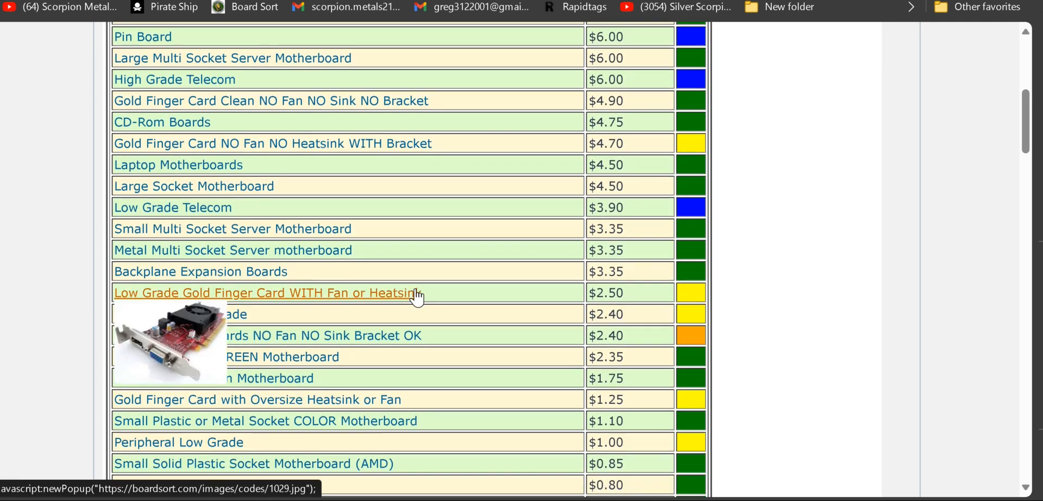
pyautogui.scroll(-3)
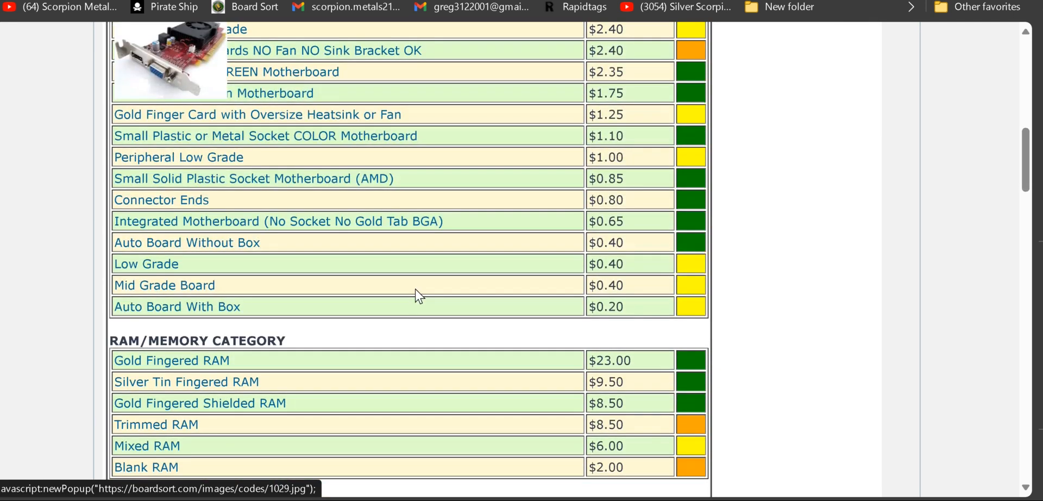
pyautogui.scroll(-3)
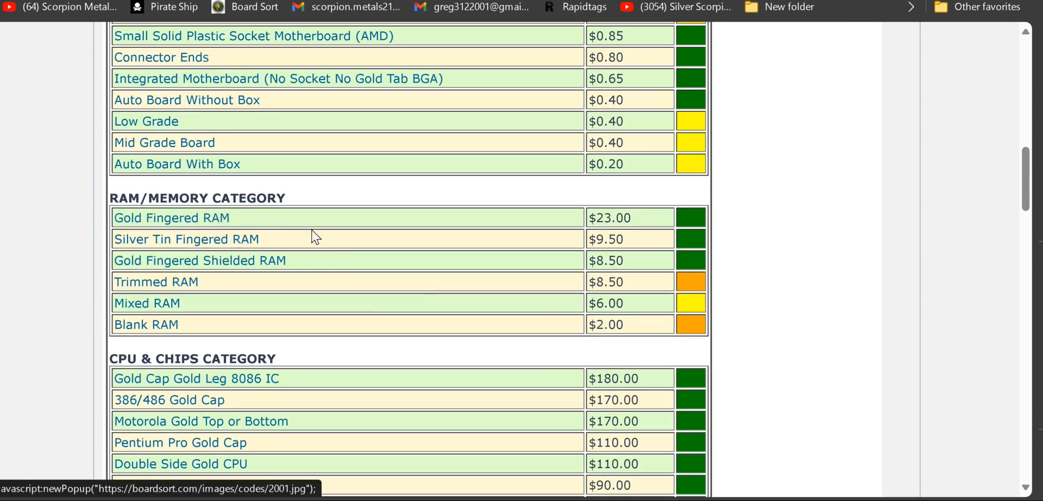
pyautogui.moveTo(482, 247)
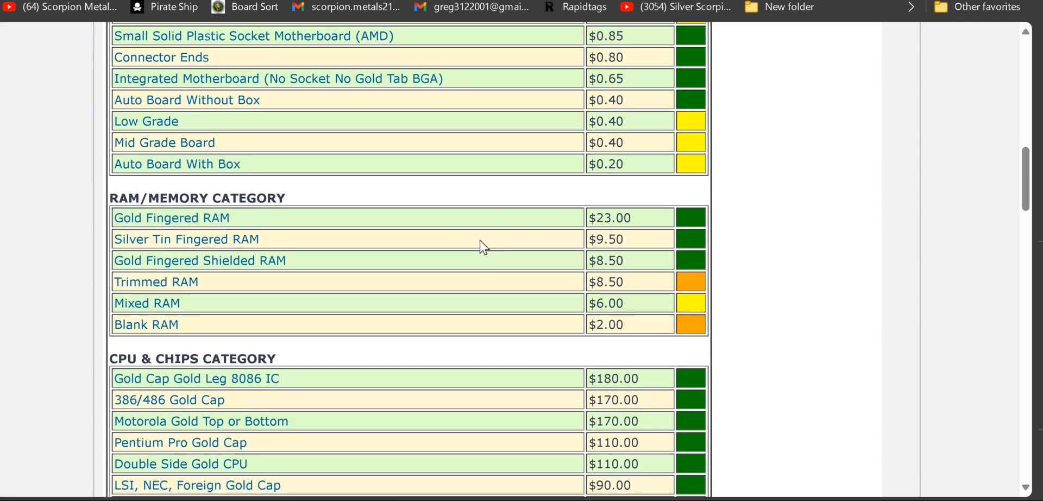
pyautogui.scroll(3)
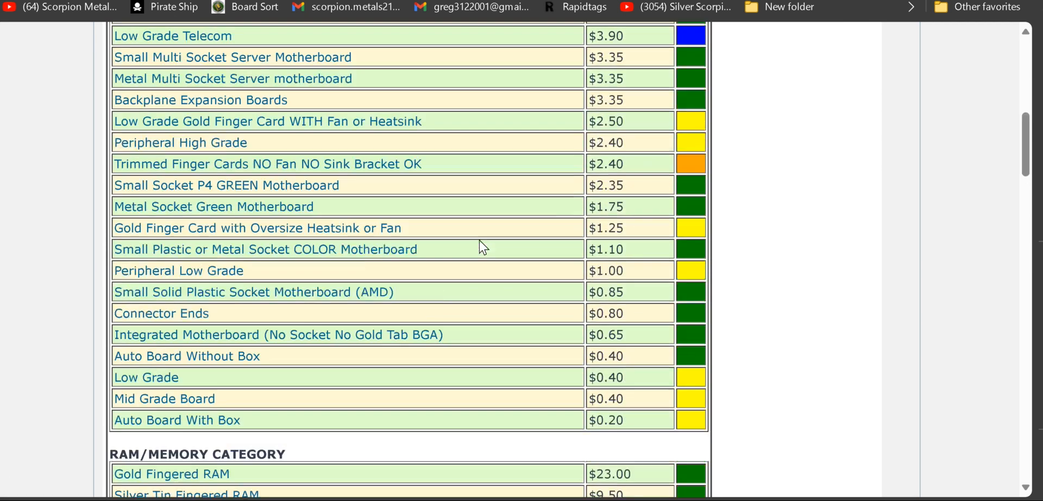
pyautogui.scroll(3)
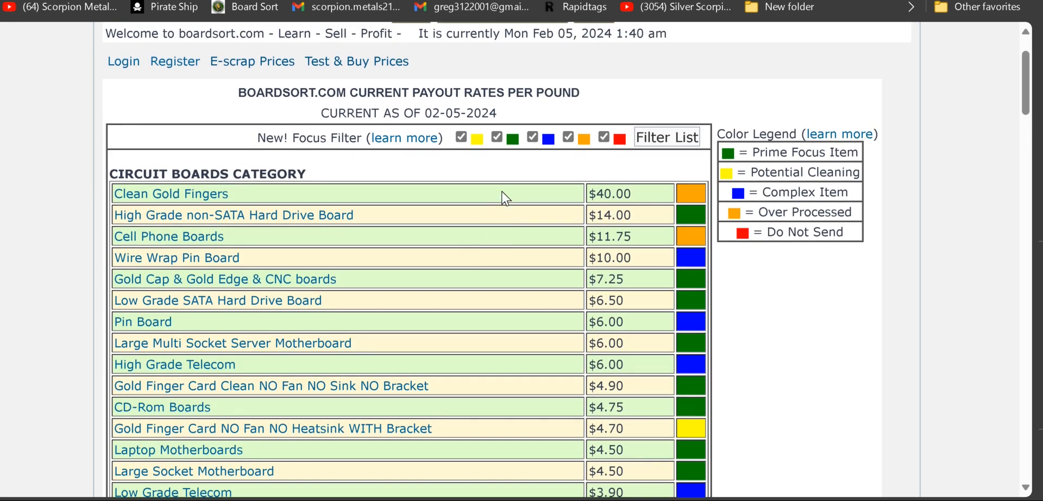
pyautogui.moveTo(251, 62)
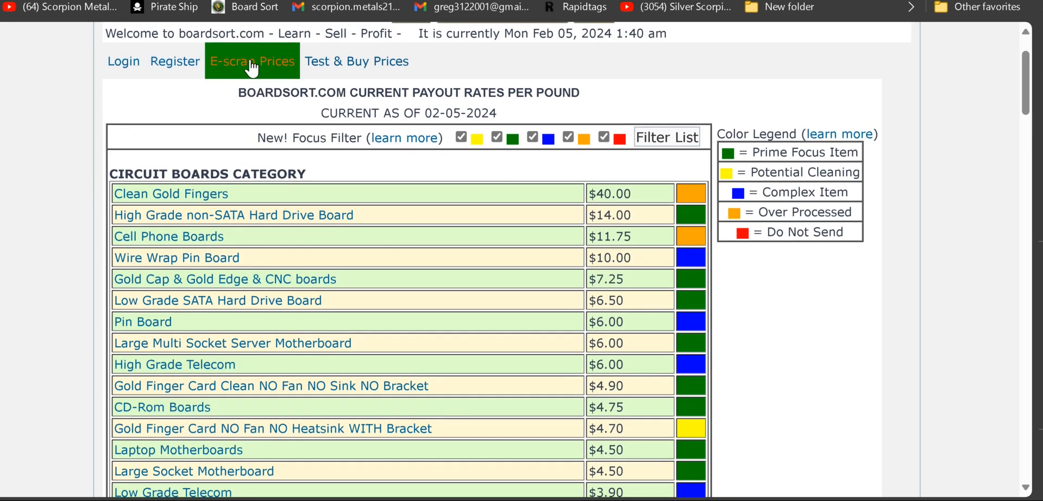
pyautogui.moveTo(356, 62)
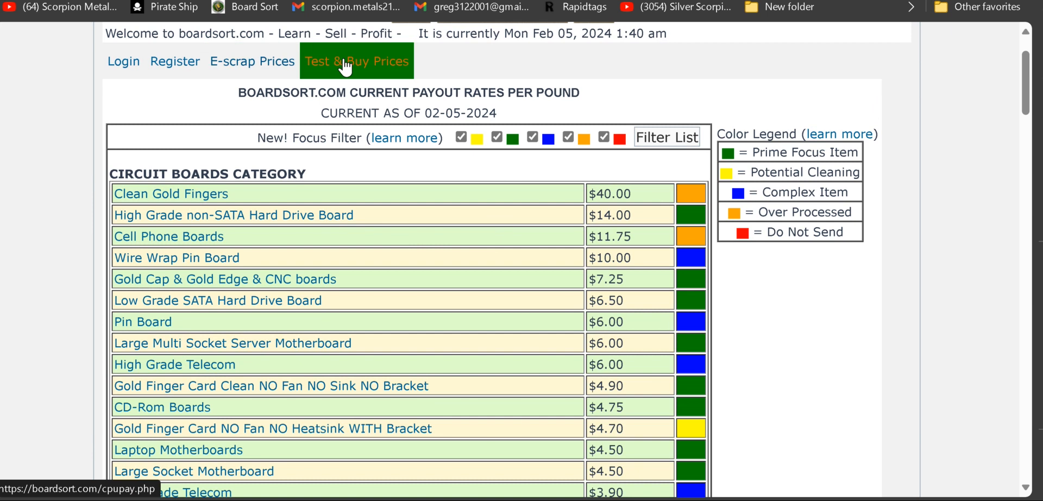
# Review Boardsort's test-and-buy prices for working Intel i-series CPUs, early models listed as scrap.
pyautogui.click(356, 62)
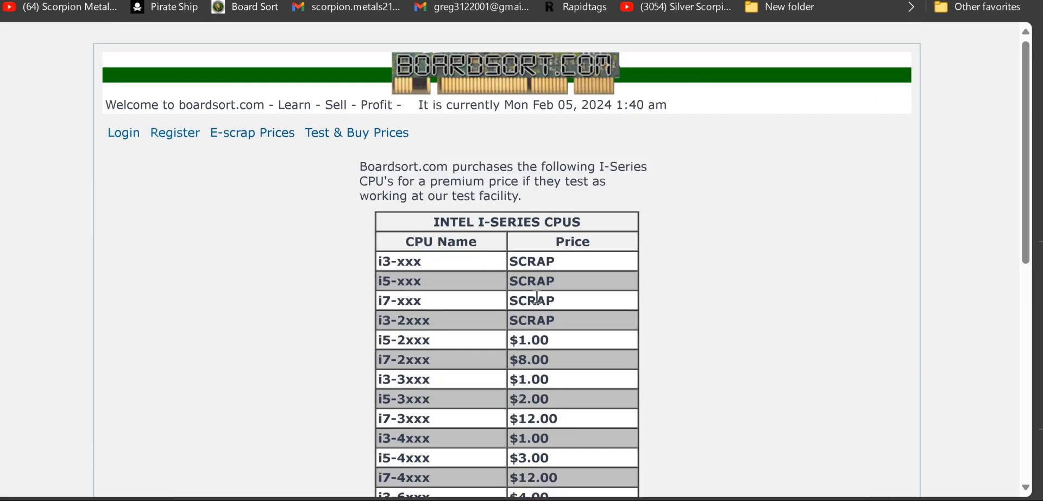
pyautogui.scroll(-3)
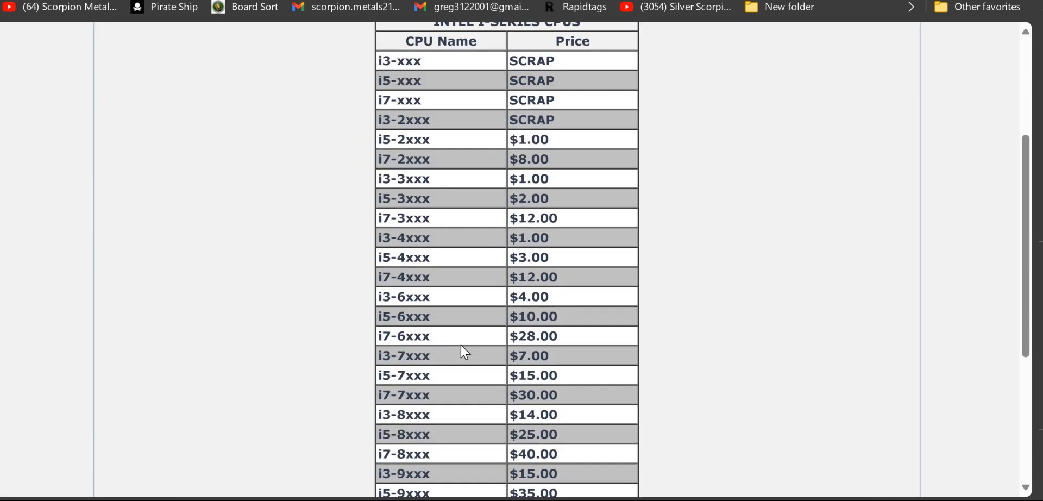
pyautogui.scroll(-3)
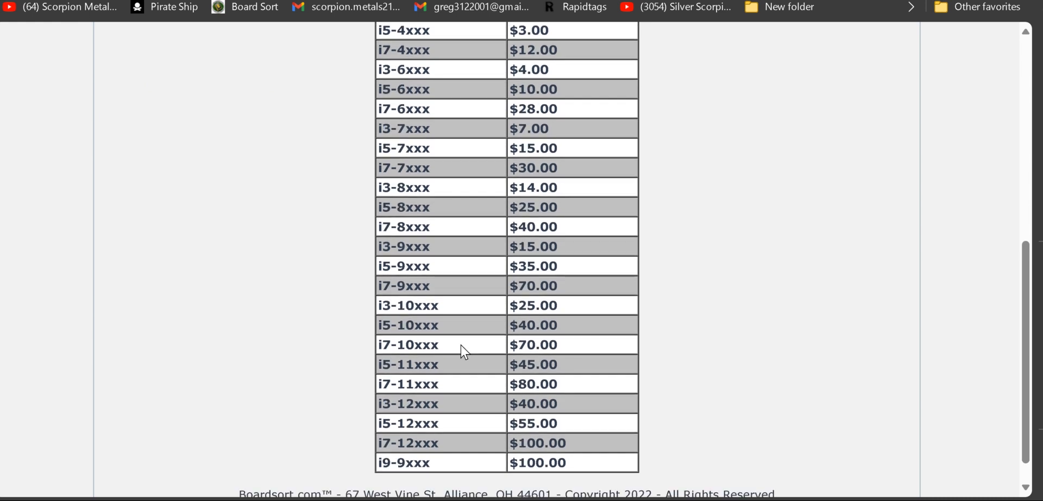
pyautogui.moveTo(399, 286)
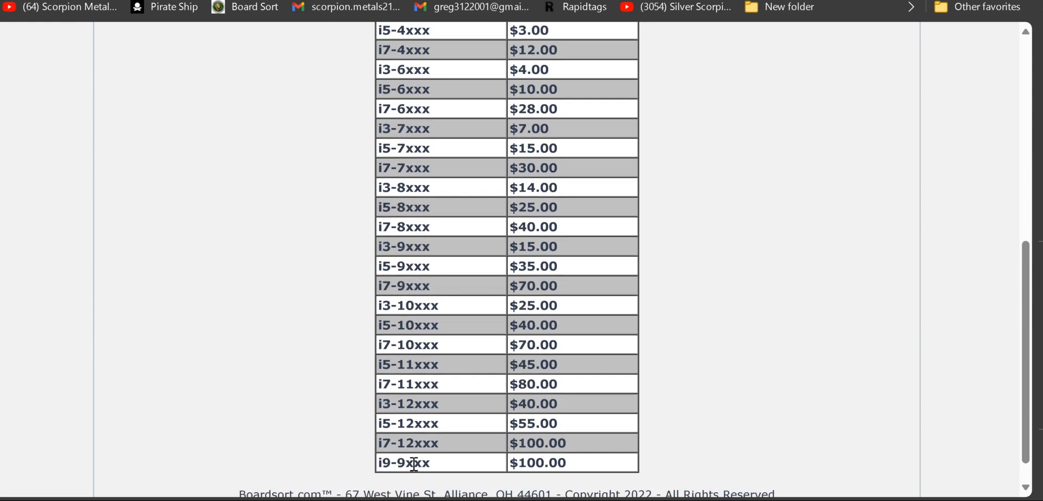
pyautogui.moveTo(499, 466)
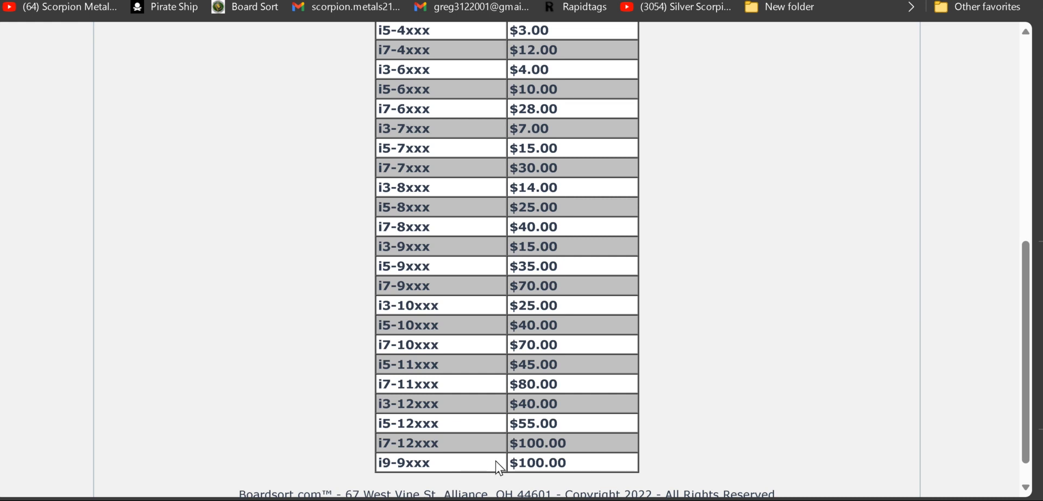
pyautogui.moveTo(539, 305)
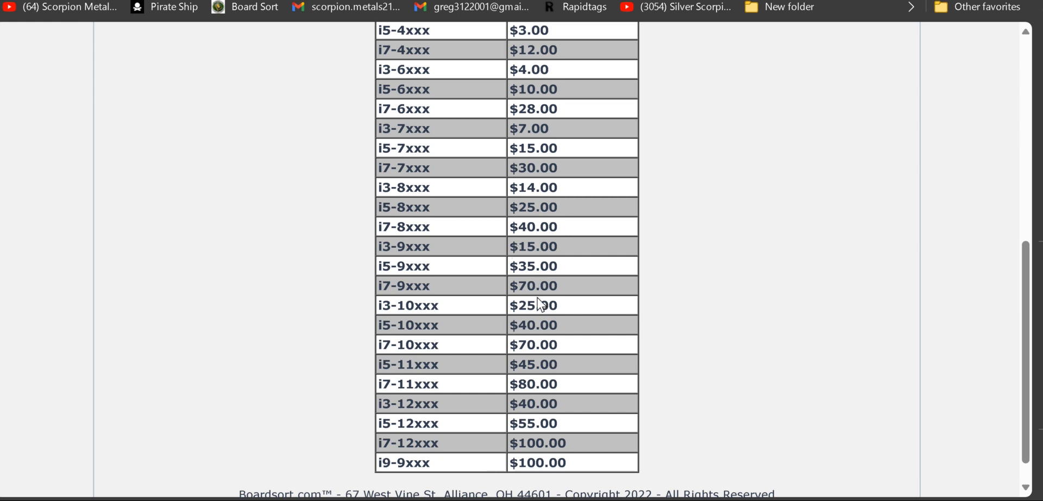
pyautogui.scroll(3)
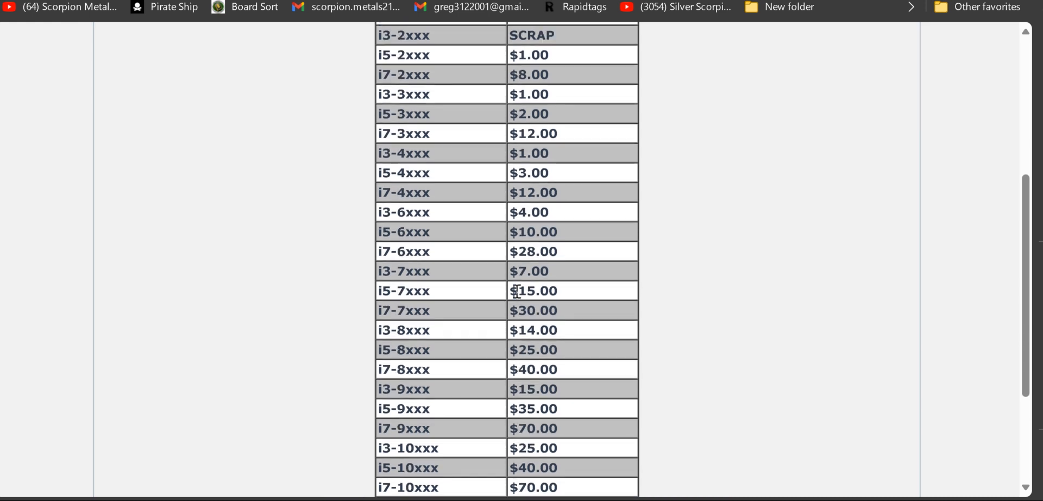
pyautogui.scroll(-3)
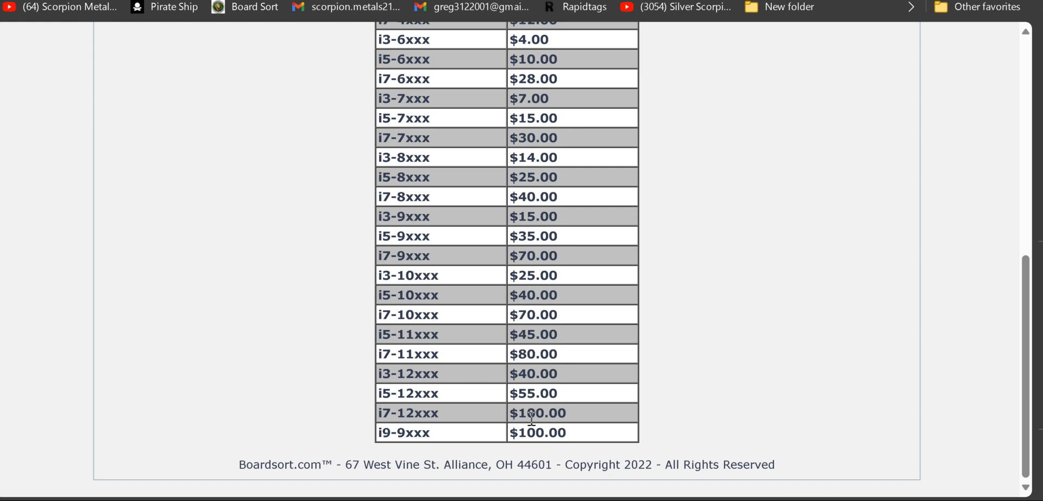
pyautogui.moveTo(530, 352)
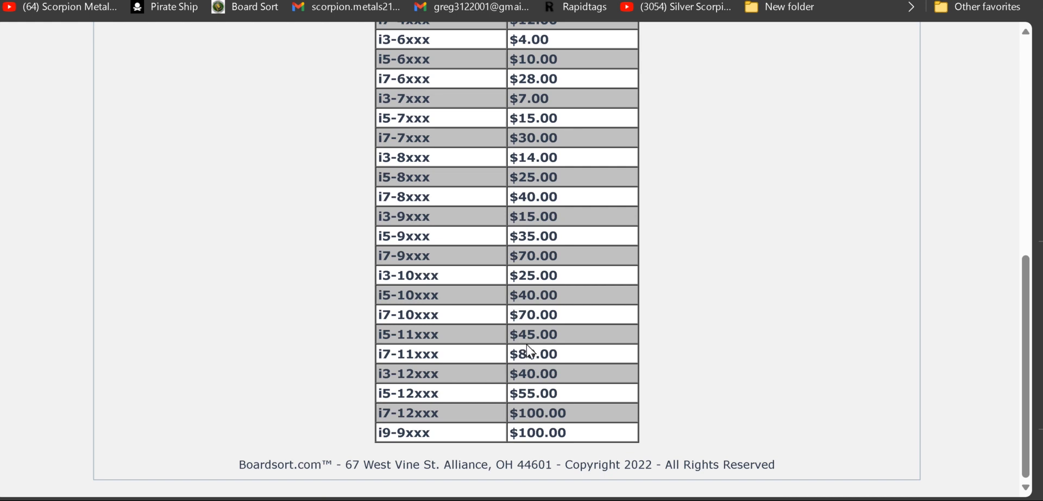
pyautogui.scroll(3)
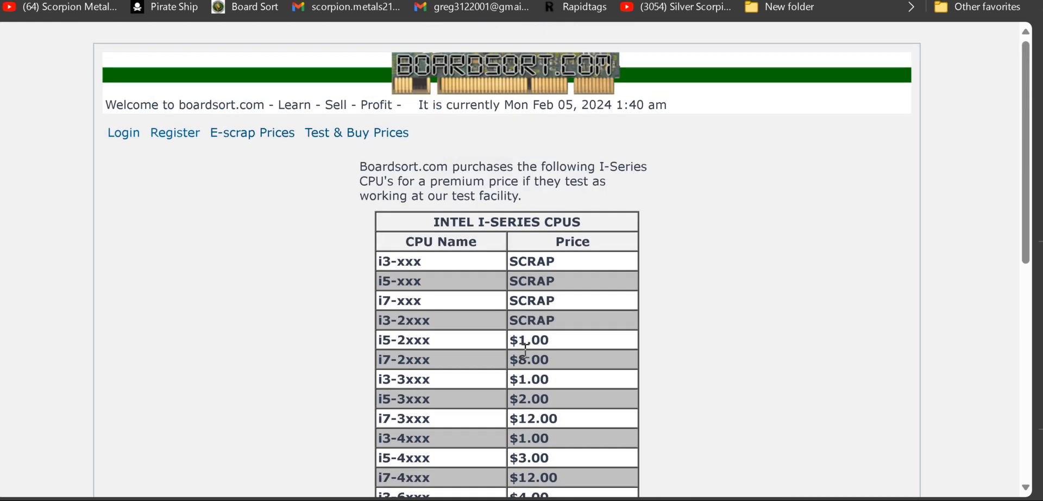
pyautogui.scroll(-3)
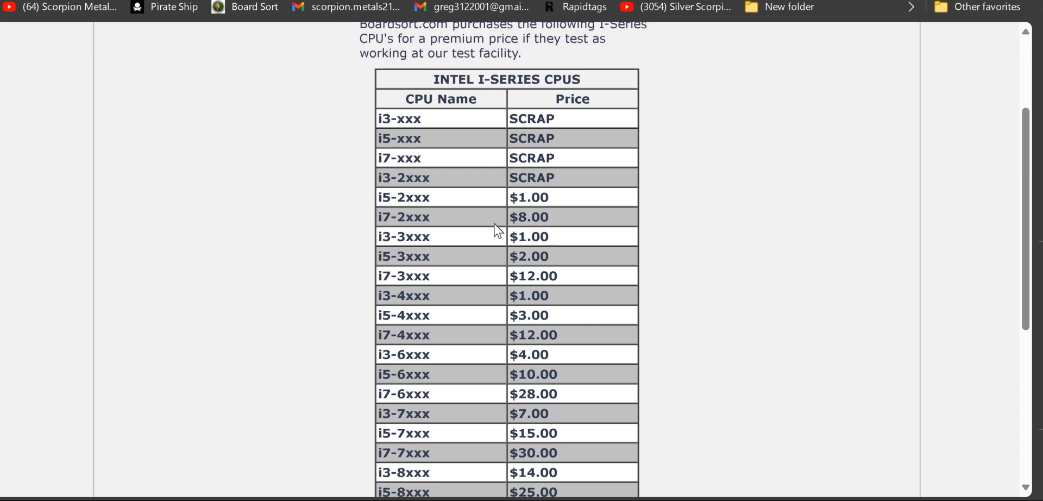
pyautogui.moveTo(521, 373)
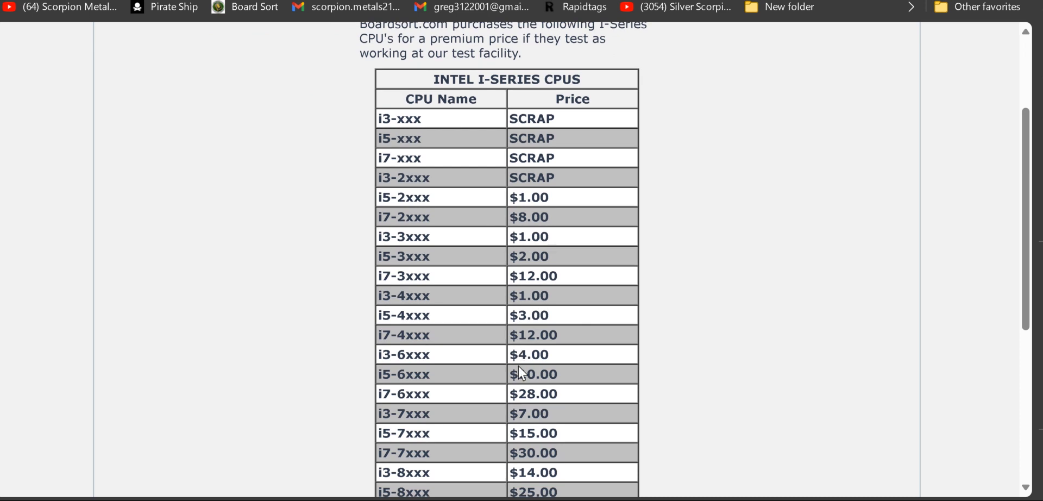
pyautogui.moveTo(522, 272)
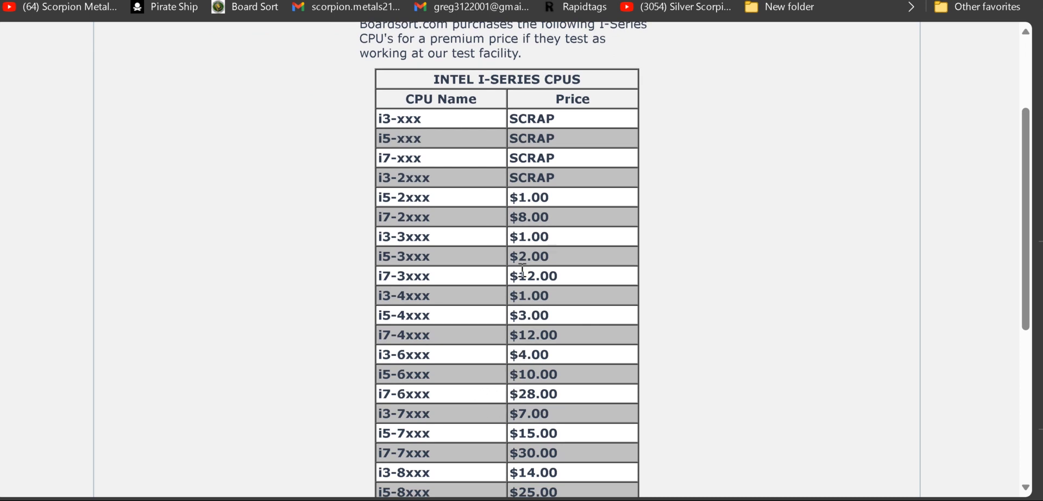
pyautogui.moveTo(654, 158)
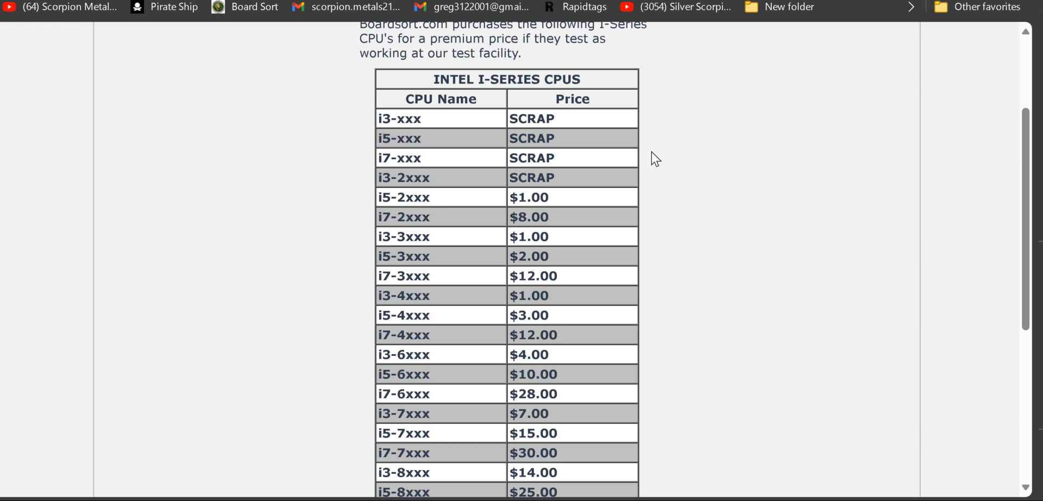
pyautogui.moveTo(654, 158)
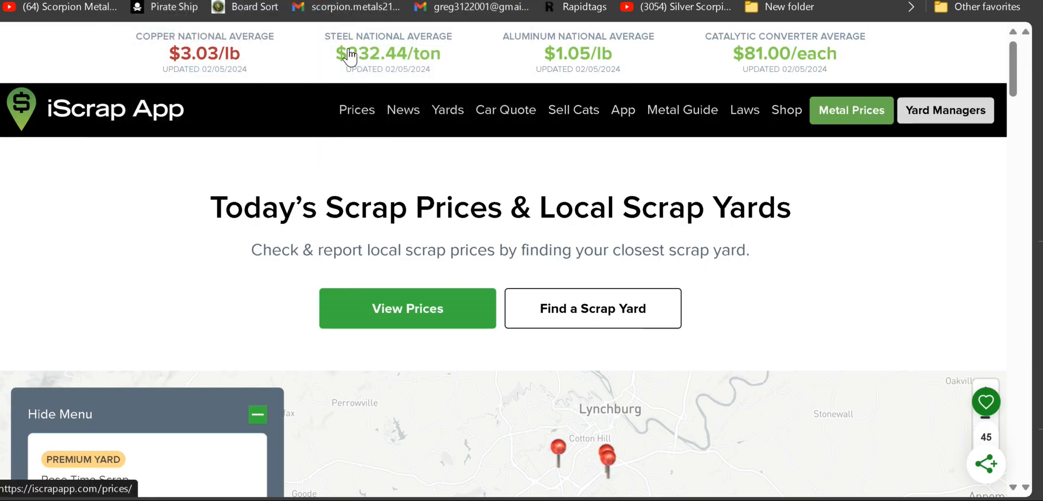
pyautogui.moveTo(297, 80)
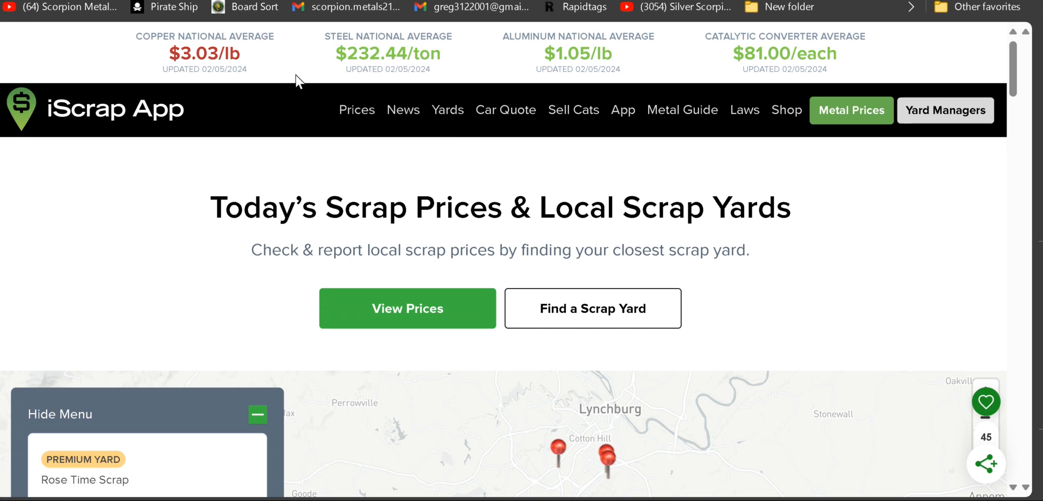
pyautogui.moveTo(297, 67)
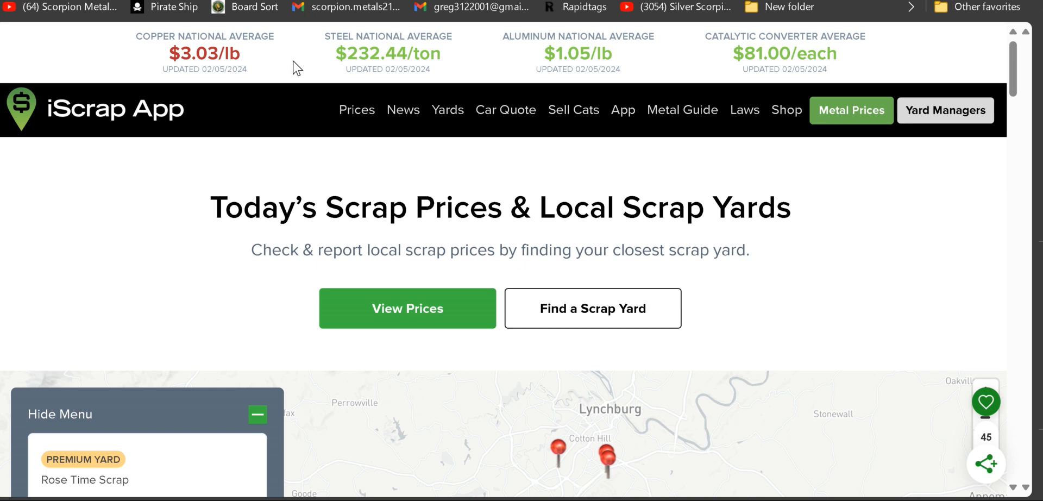
pyautogui.moveTo(211, 230)
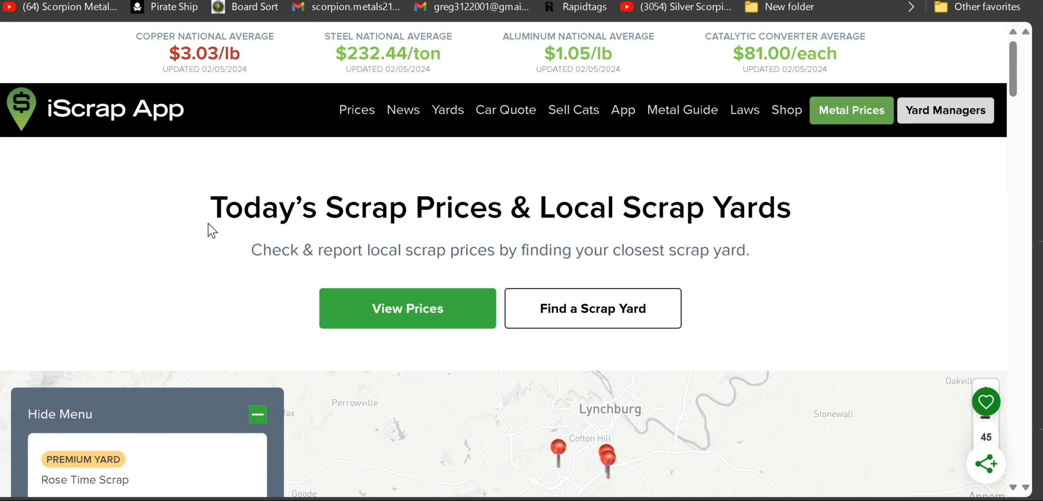